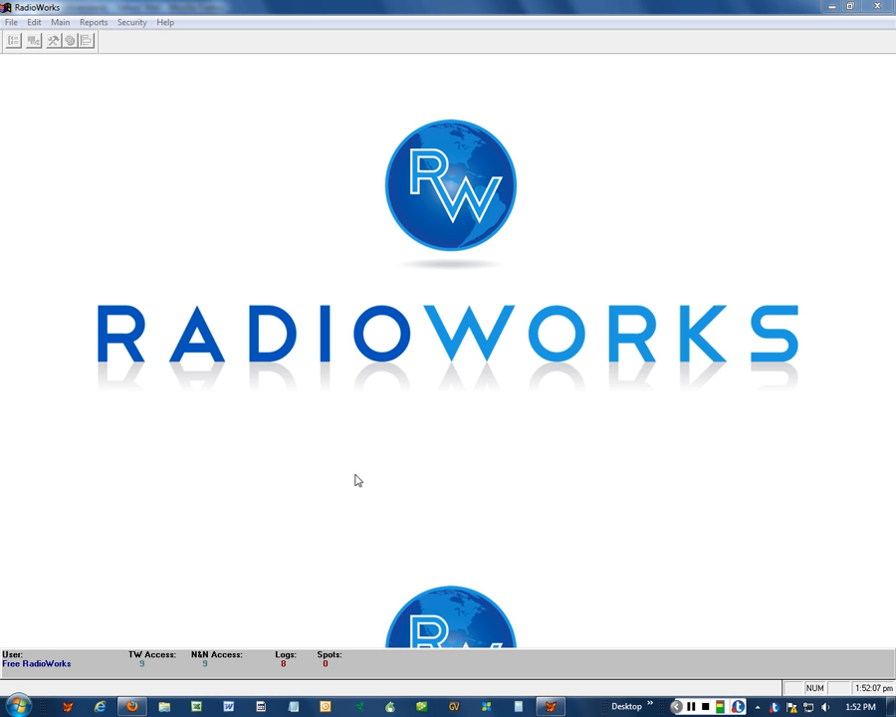
{"action": "mouse_move", "coordinate": [315, 458]}
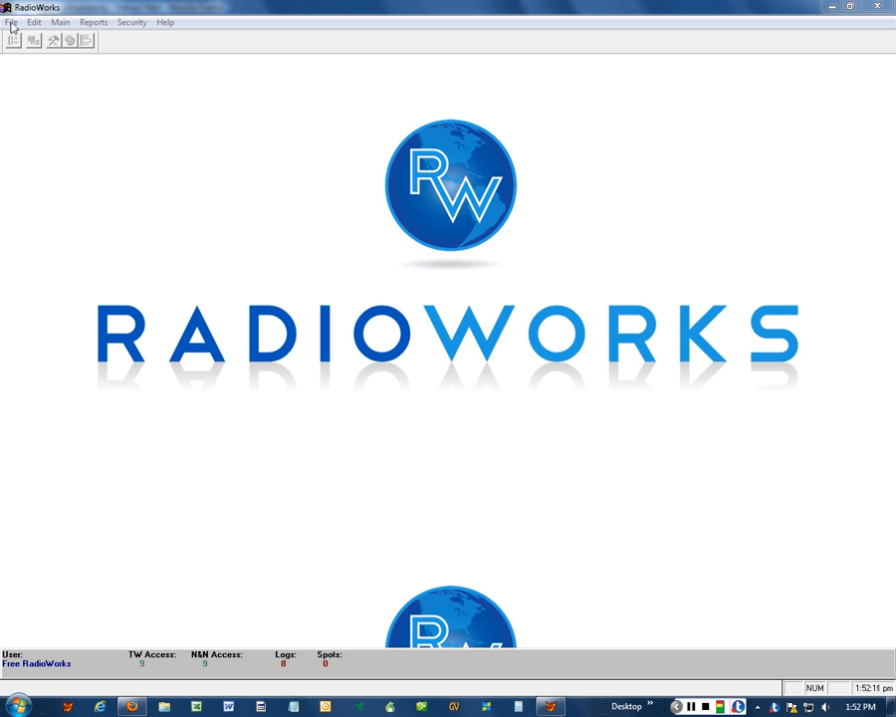
- Start a data restore from the File menu, showing archive name and destination directory
{"action": "left_click", "coordinate": [12, 21]}
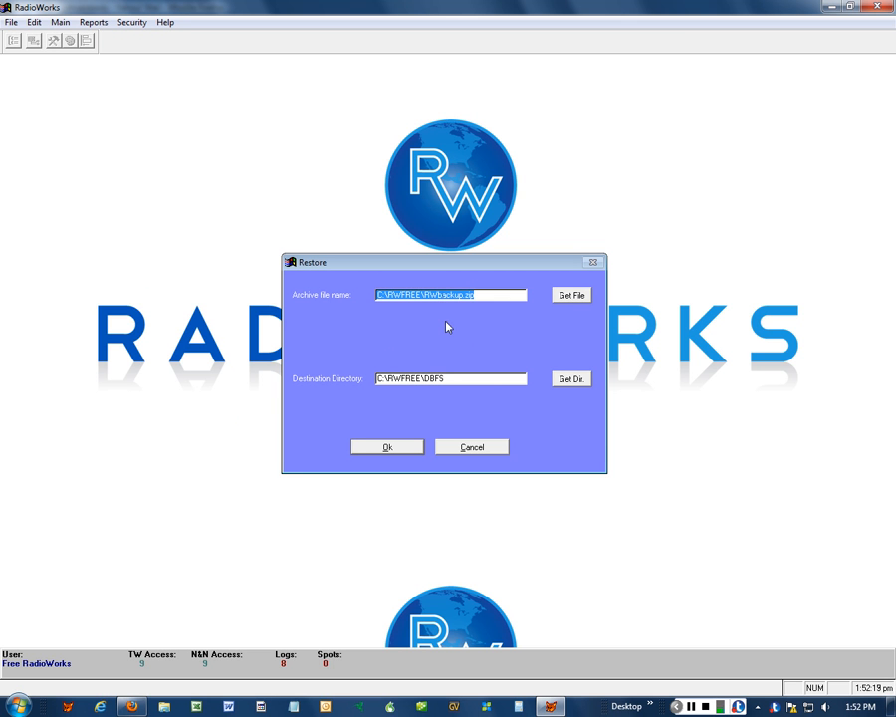
{"action": "mouse_move", "coordinate": [549, 317]}
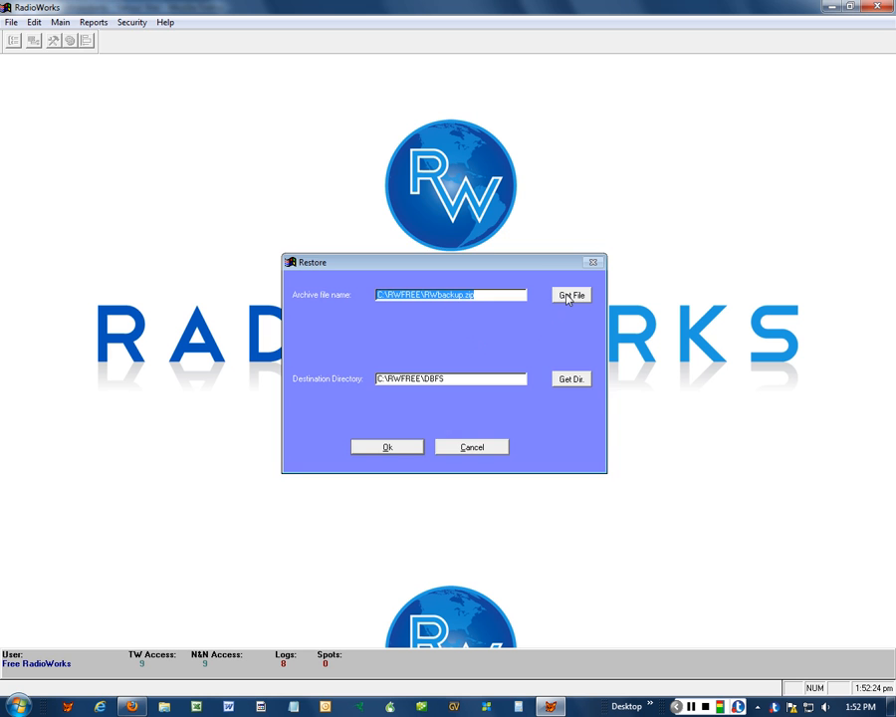
- Browse up to C:\RWFREE and select the RWCLEAN.ZIP archive as the restore source
{"action": "left_click", "coordinate": [570, 295]}
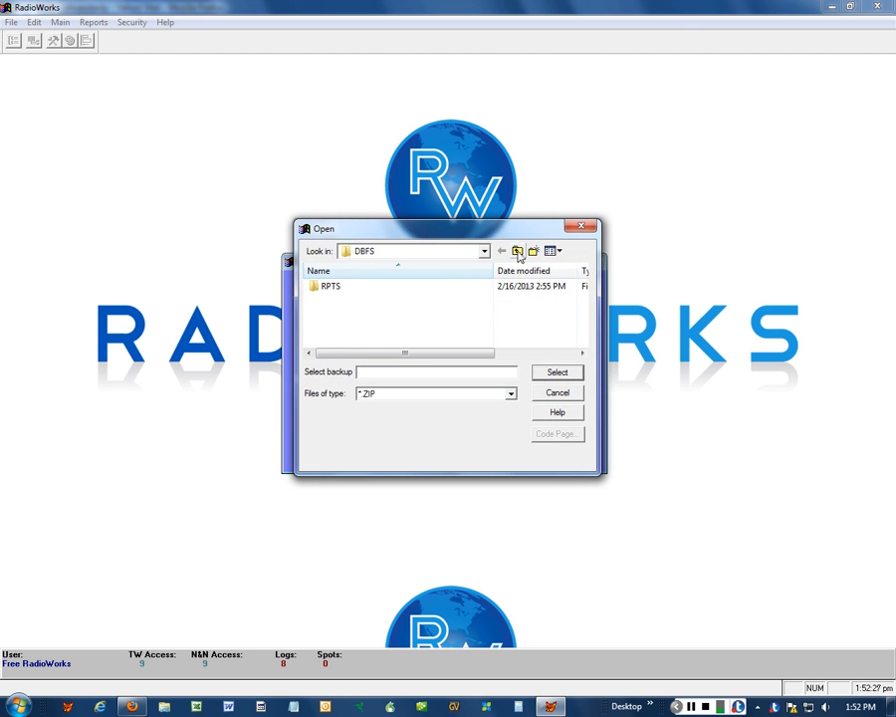
{"action": "left_click", "coordinate": [517, 251]}
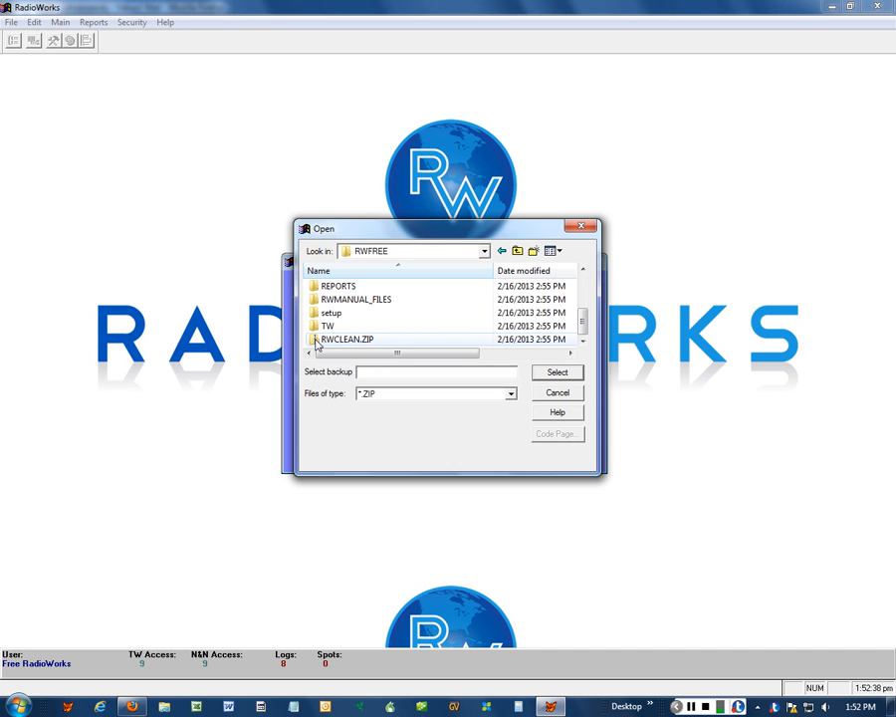
{"action": "left_click", "coordinate": [558, 372]}
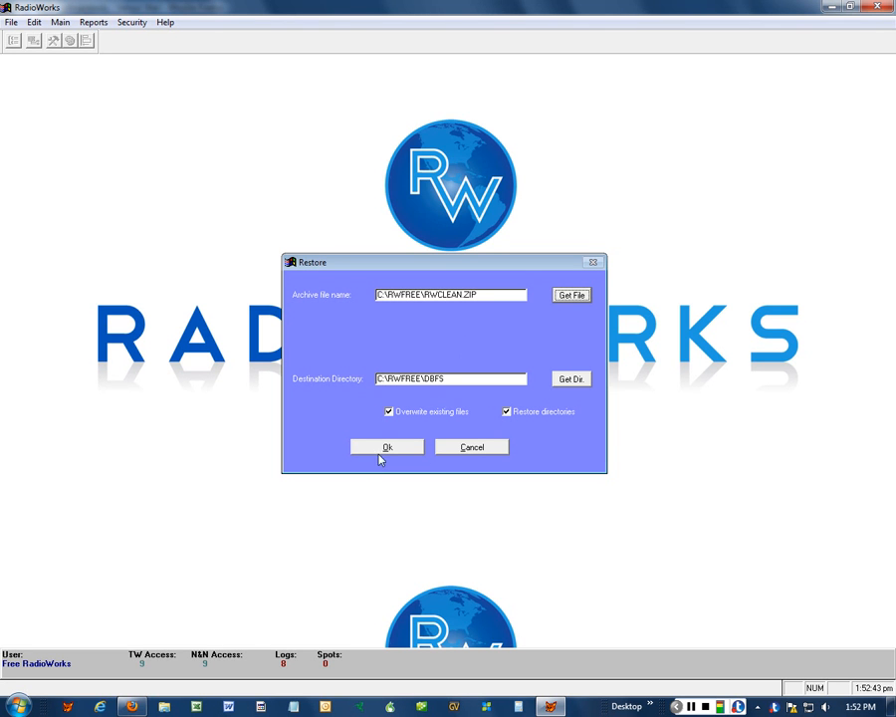
- Restore RWCLEAN.ZIP over the existing files and acknowledge the no-errors and completion notices
{"action": "left_click", "coordinate": [386, 446]}
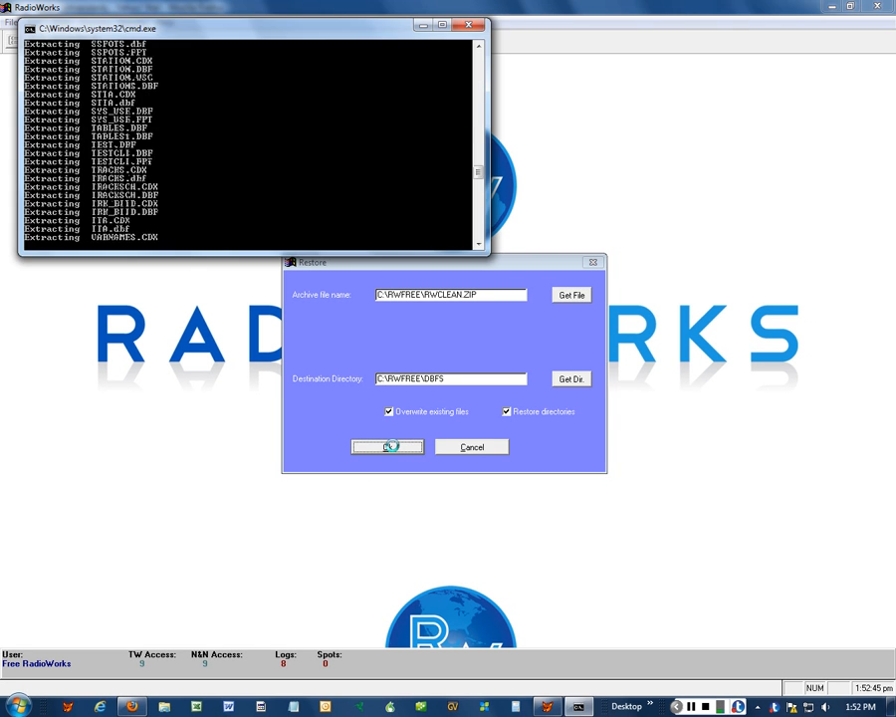
{"action": "left_click", "coordinate": [386, 446]}
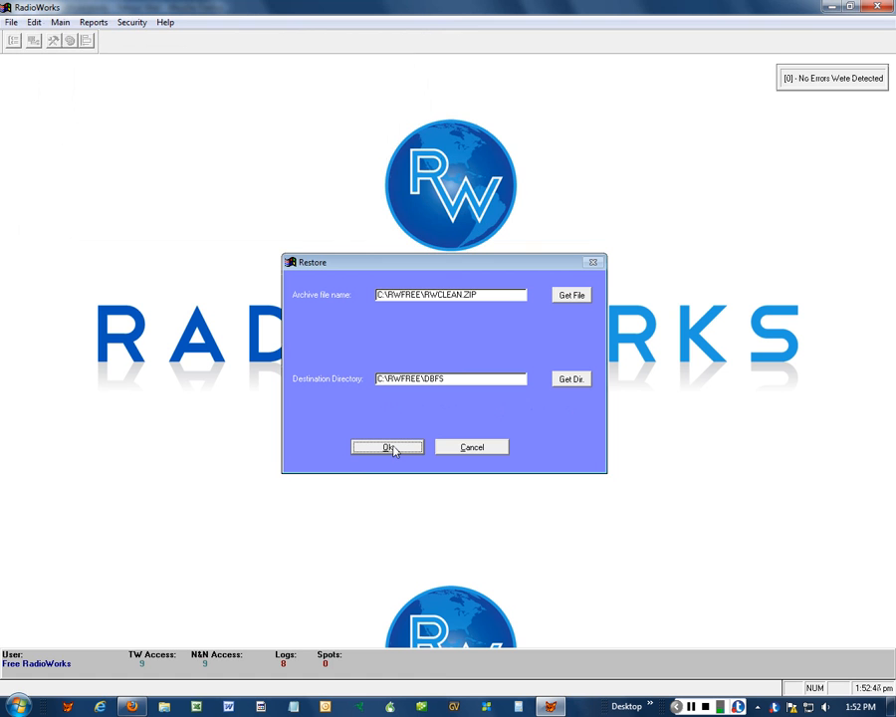
{"action": "left_click", "coordinate": [387, 446]}
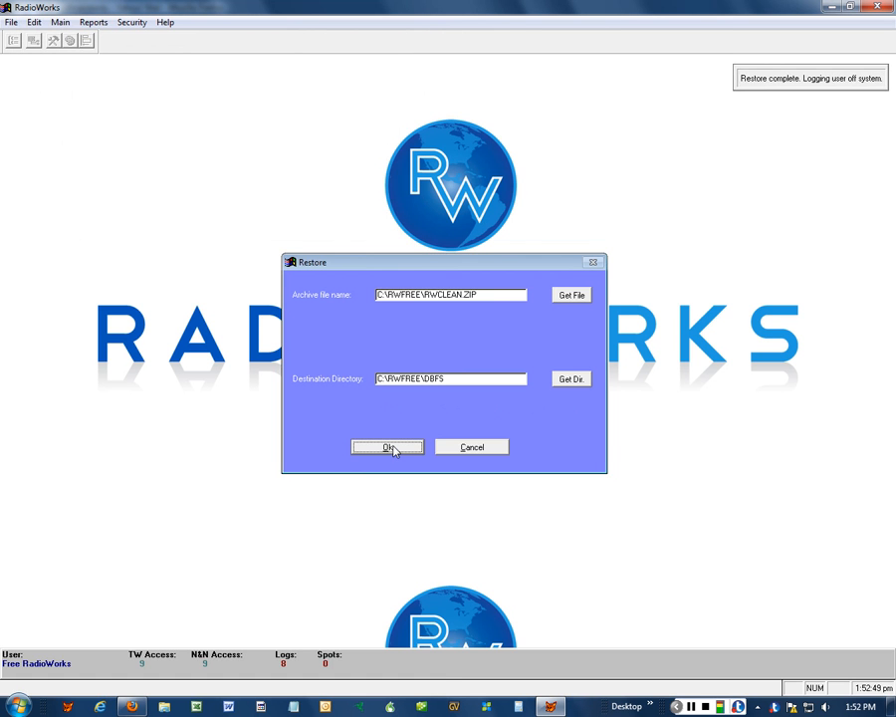
{"action": "left_click", "coordinate": [386, 447]}
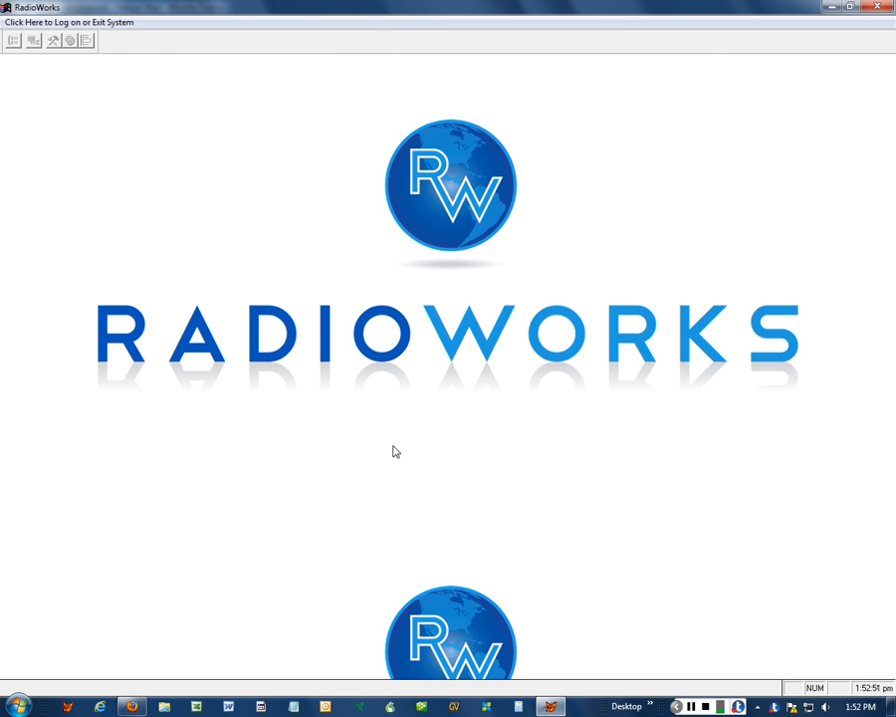
- Log back on to RadioWorks after the restore
{"action": "left_click", "coordinate": [68, 22]}
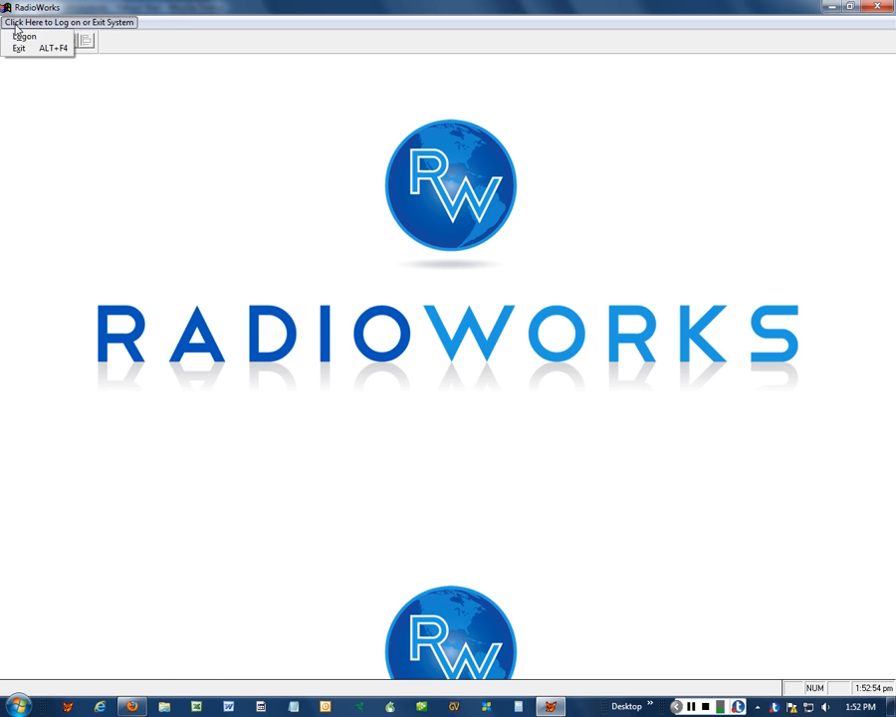
{"action": "left_click", "coordinate": [24, 36]}
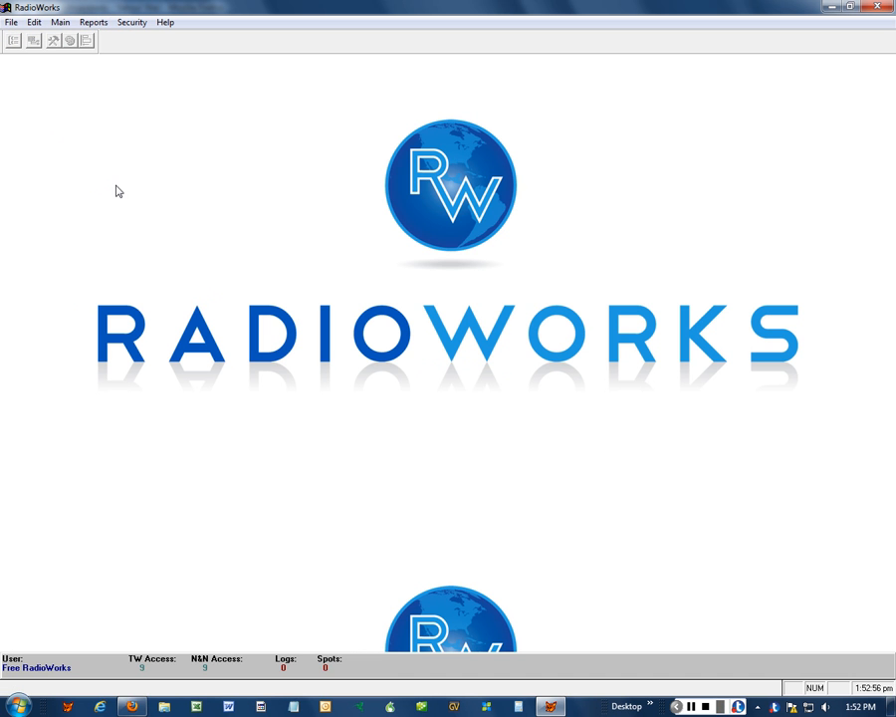
{"action": "left_click", "coordinate": [59, 22]}
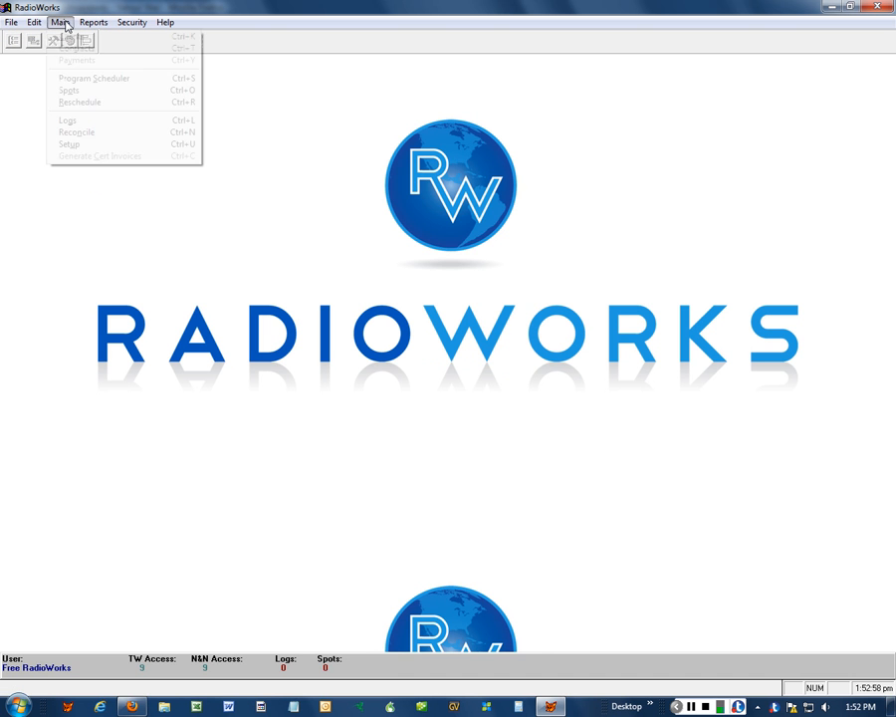
- Look up the Client List in Names & Numbers, confirm it is empty, and close it
{"action": "left_click", "coordinate": [68, 35]}
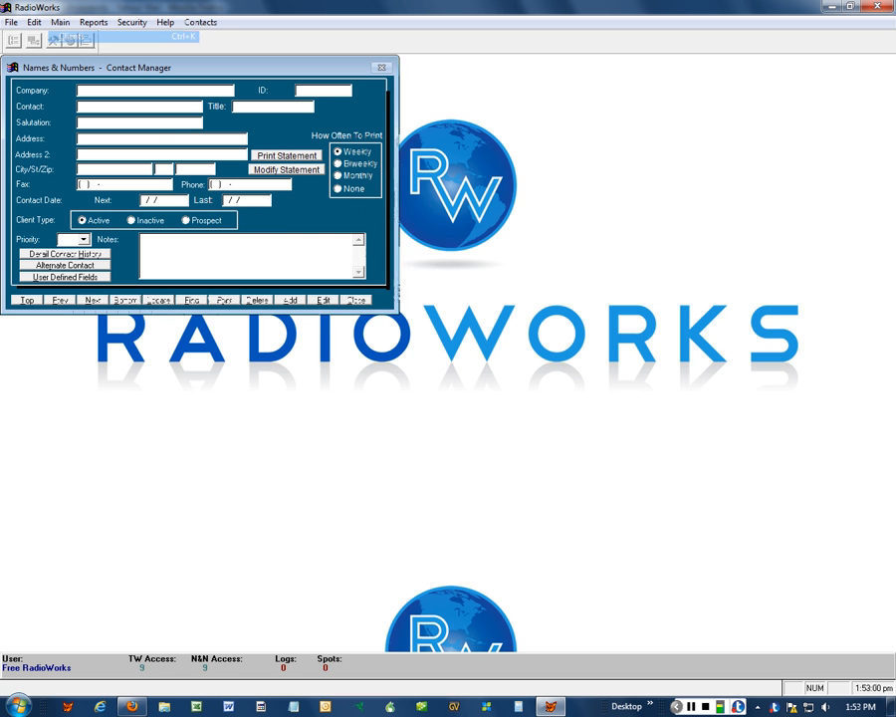
{"action": "left_click", "coordinate": [159, 299]}
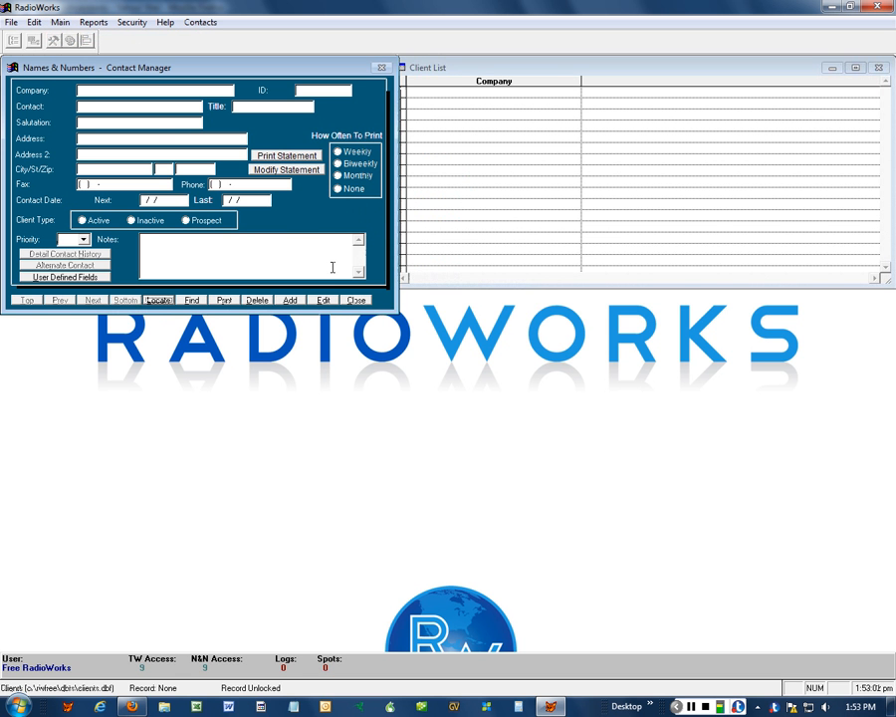
{"action": "left_click", "coordinate": [355, 299]}
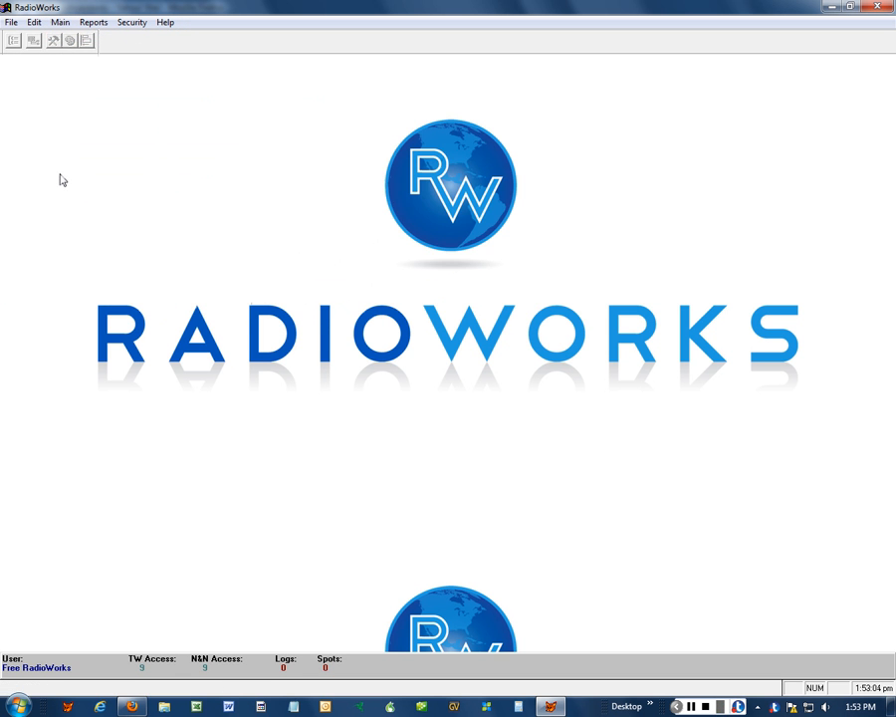
{"action": "mouse_move", "coordinate": [44, 147]}
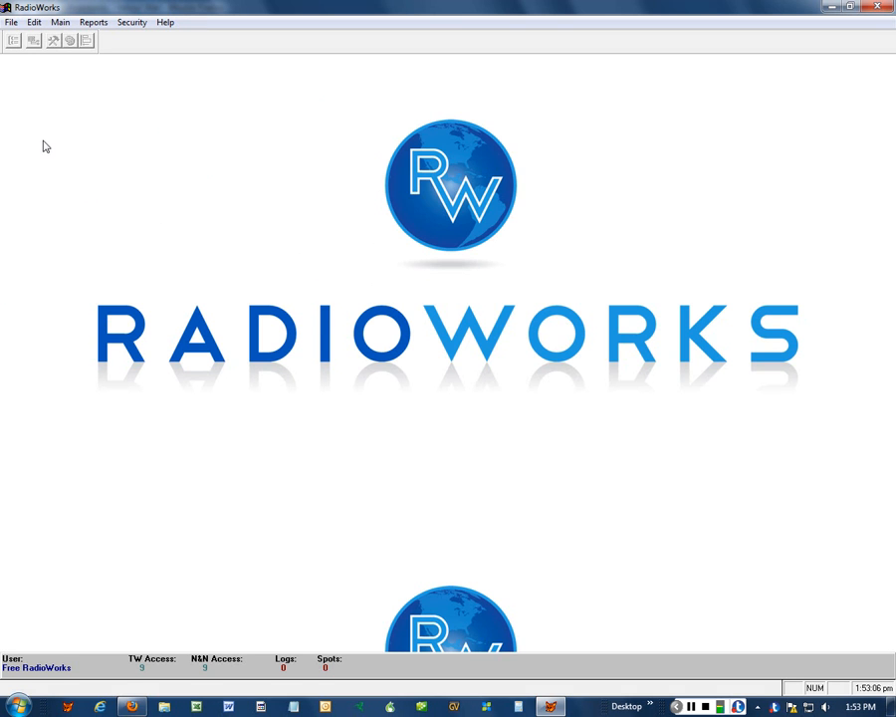